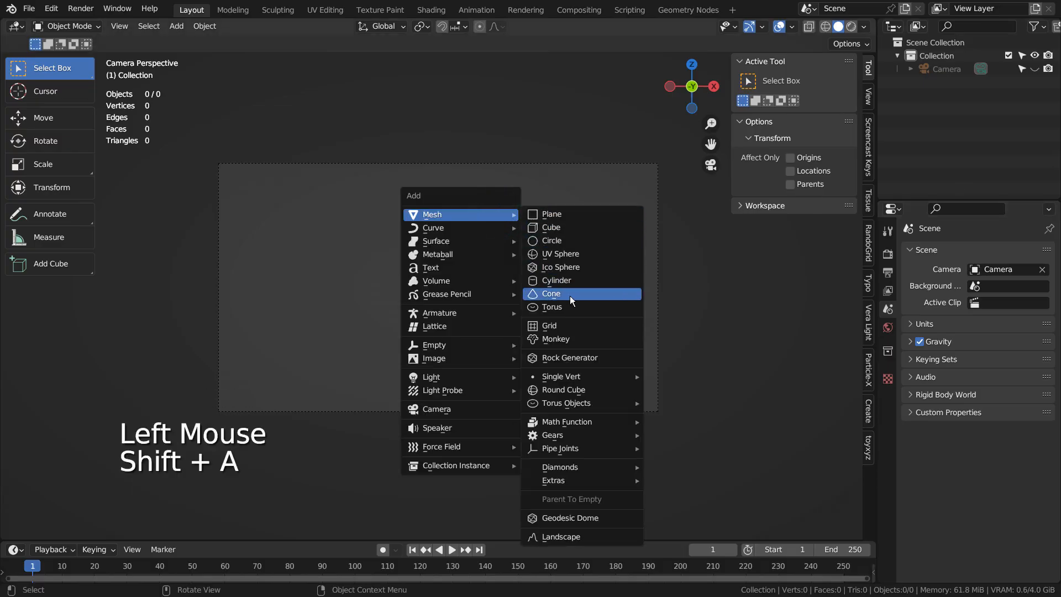
Add a cone, view through the scene camera, and tilt it into a skewed shard
click(551, 293)
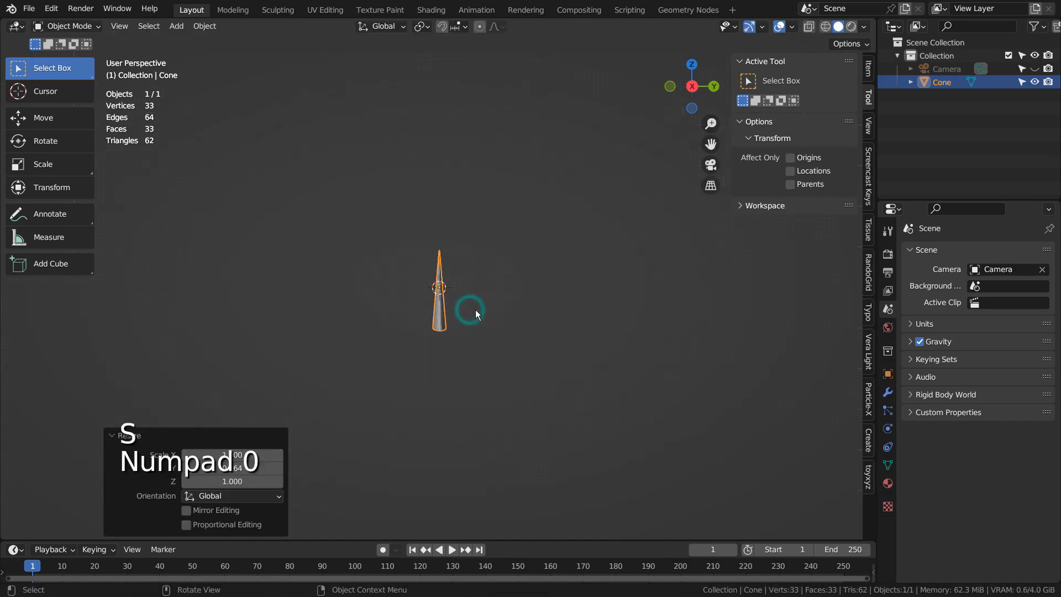
key(Numpad0)
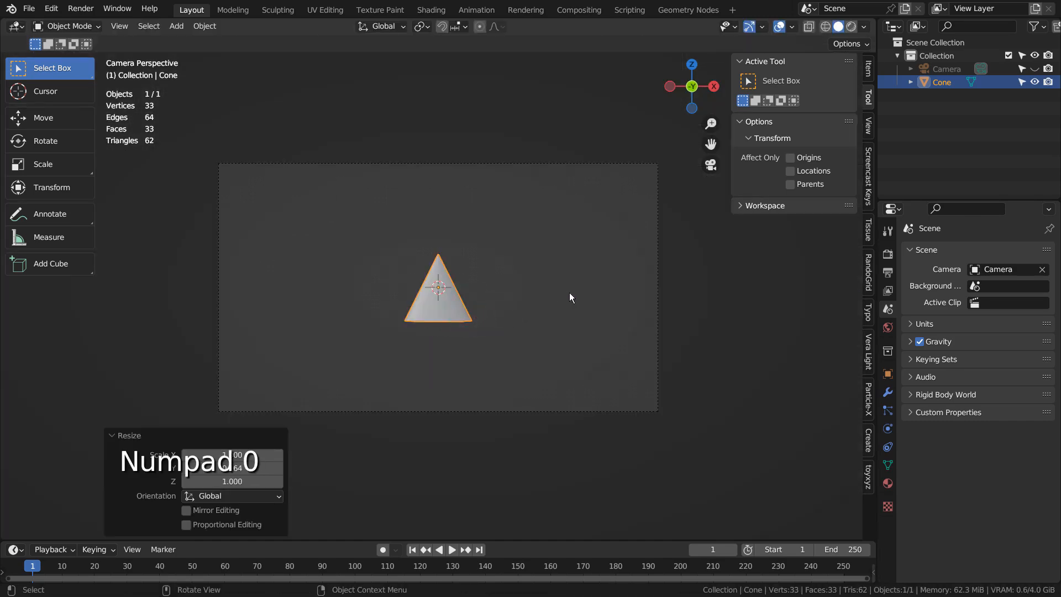
key(r)
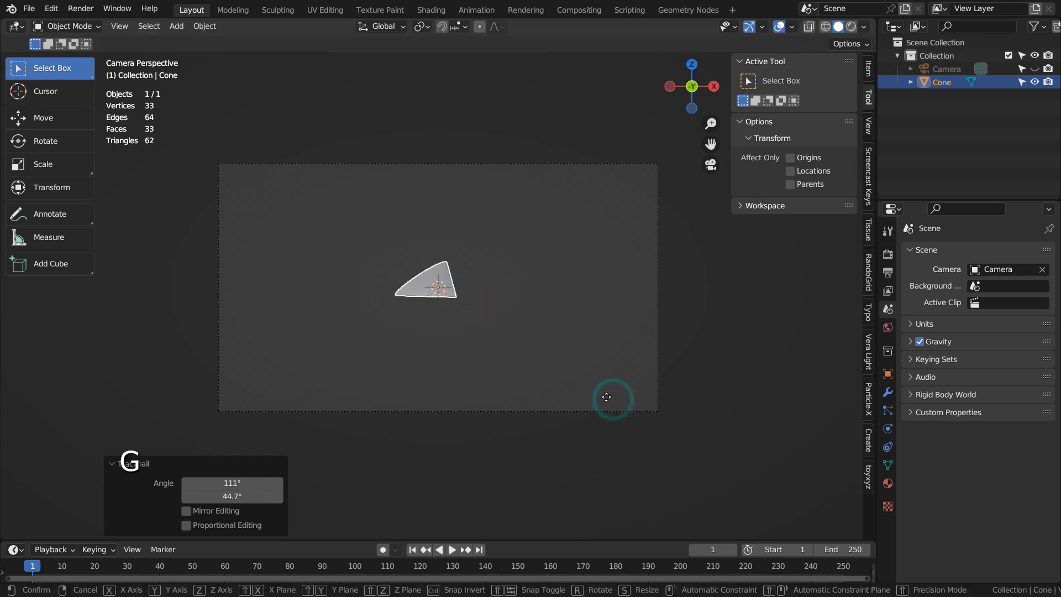
Duplicate the shard into two more rotated copies placed across the frame
key(shift+d)
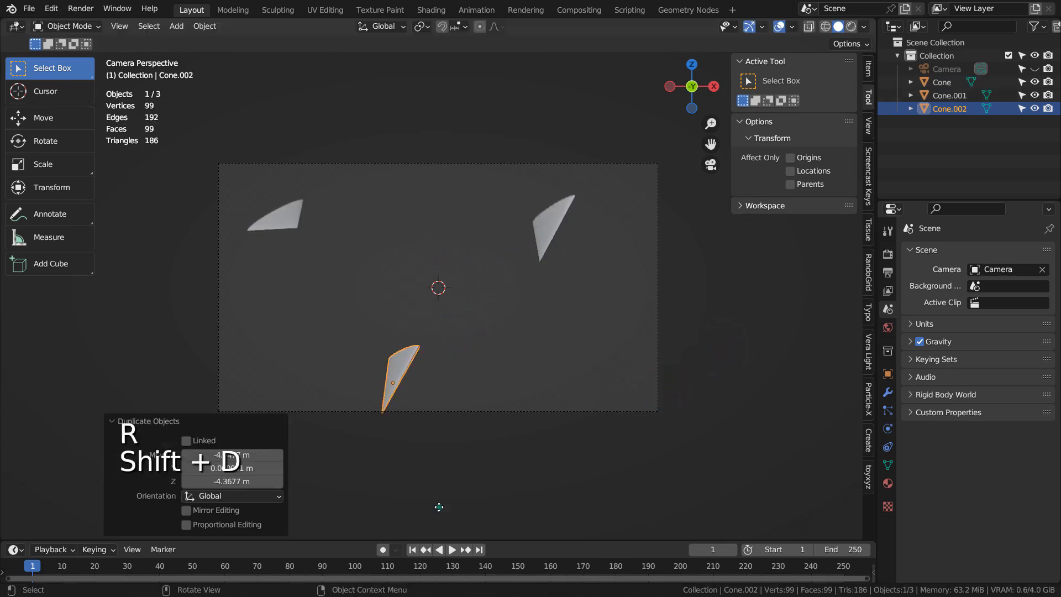
key(r)
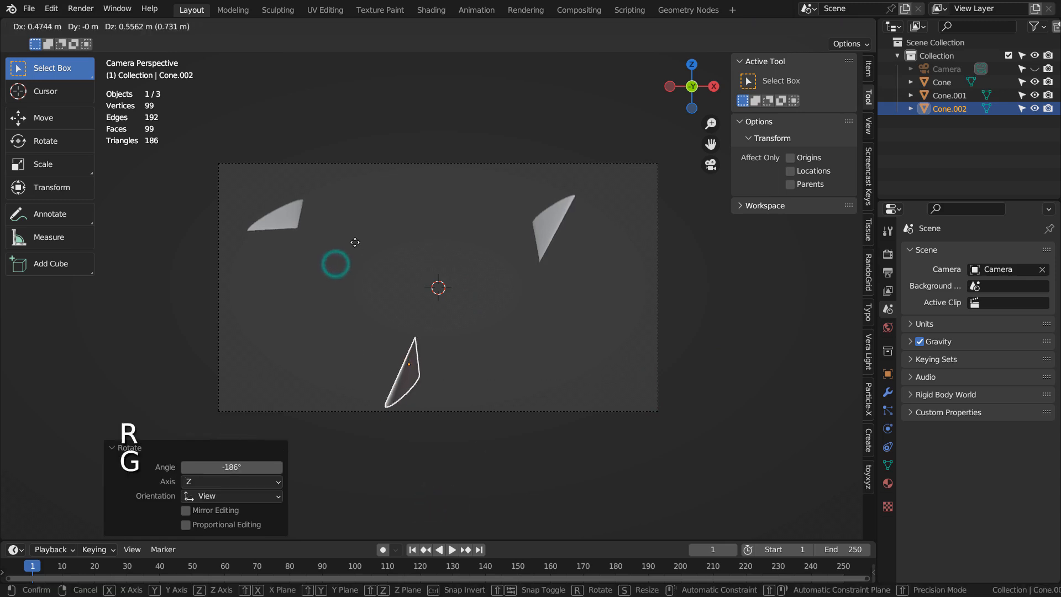
key(shift+a)
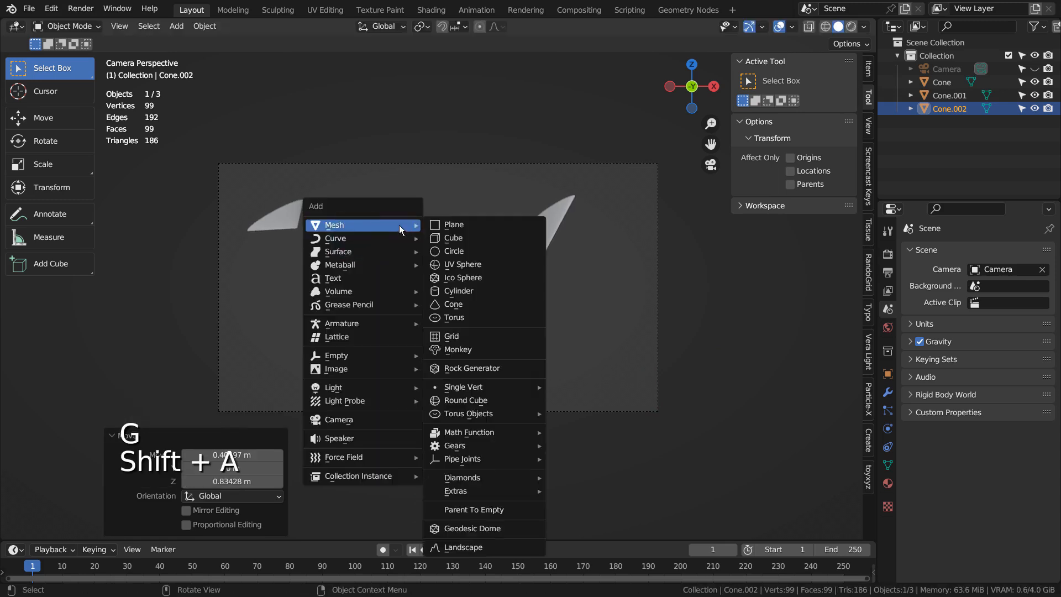
mouse_move(470, 317)
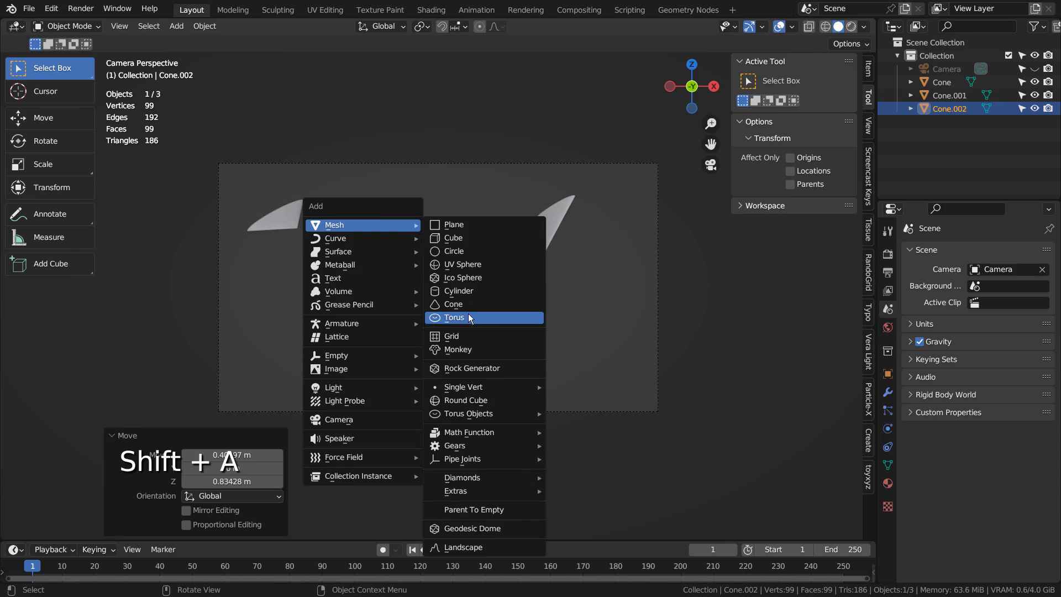
Add a squashed icosphere and duplicate it into four elongated ship bodies among the shards
click(463, 277)
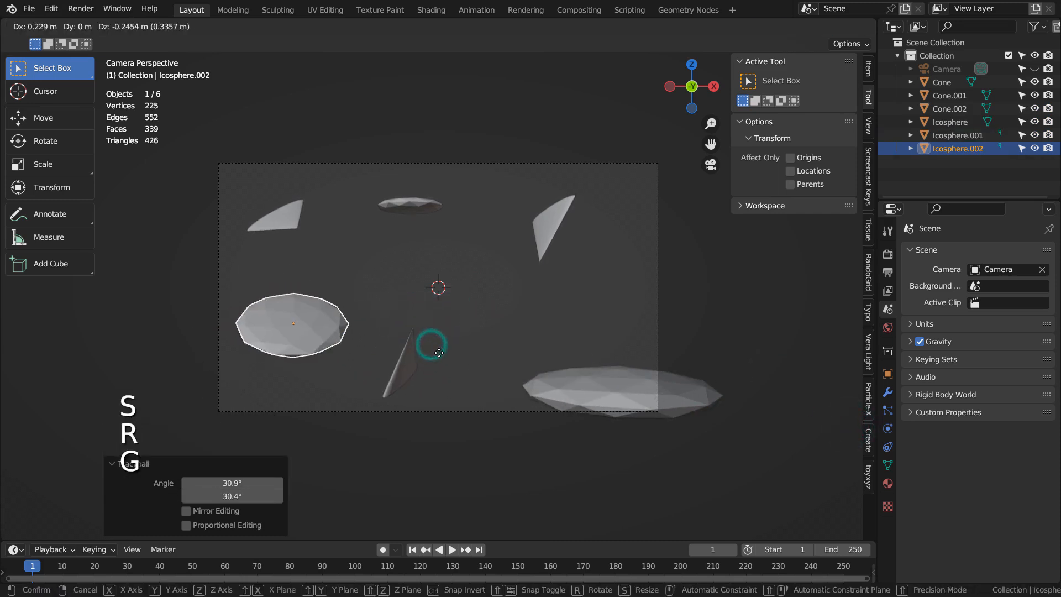
key(Shift+D)
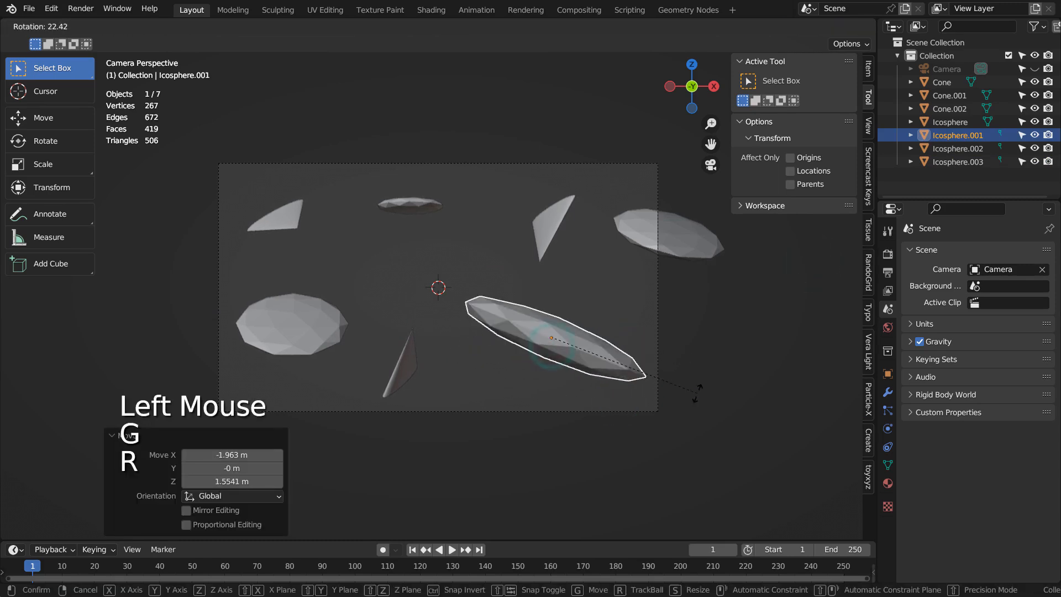
click(604, 307)
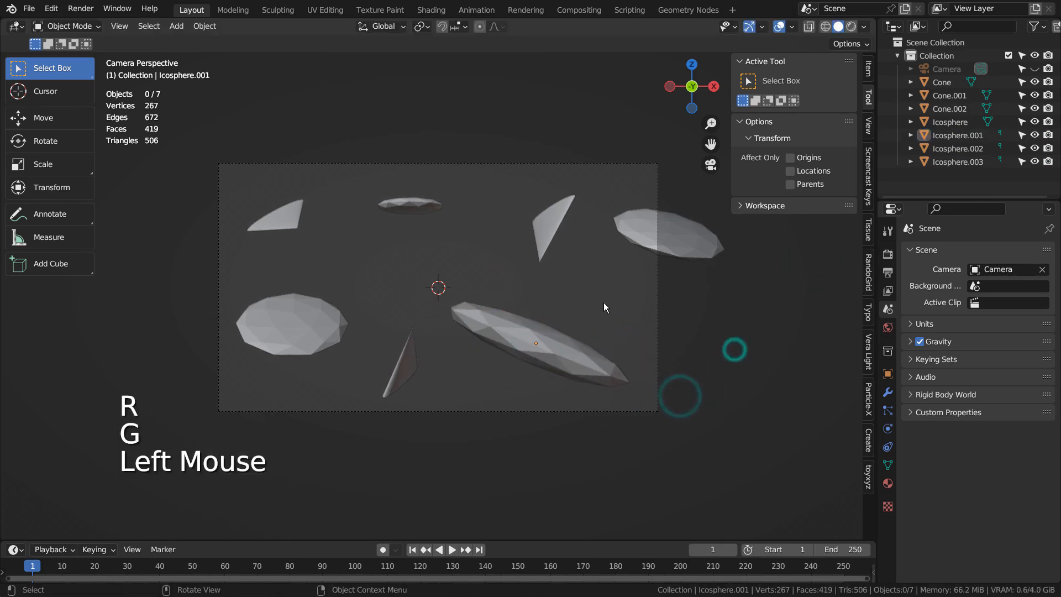
Render the scene, set output to 960×540 with depth ControlNet, and generate the battle image
key(F12)
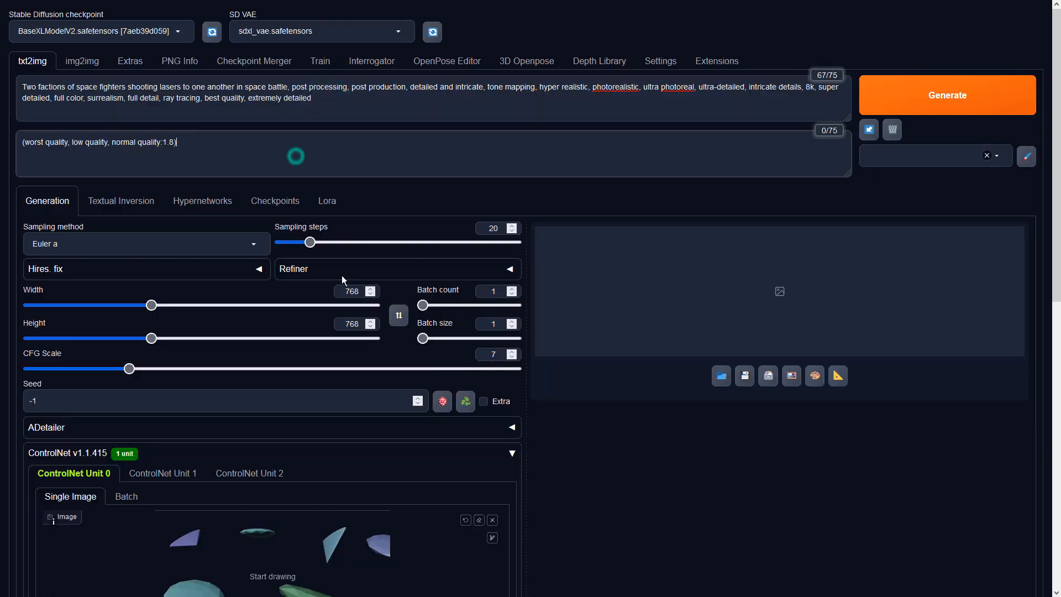
drag(151, 305, 185, 305)
text(540)
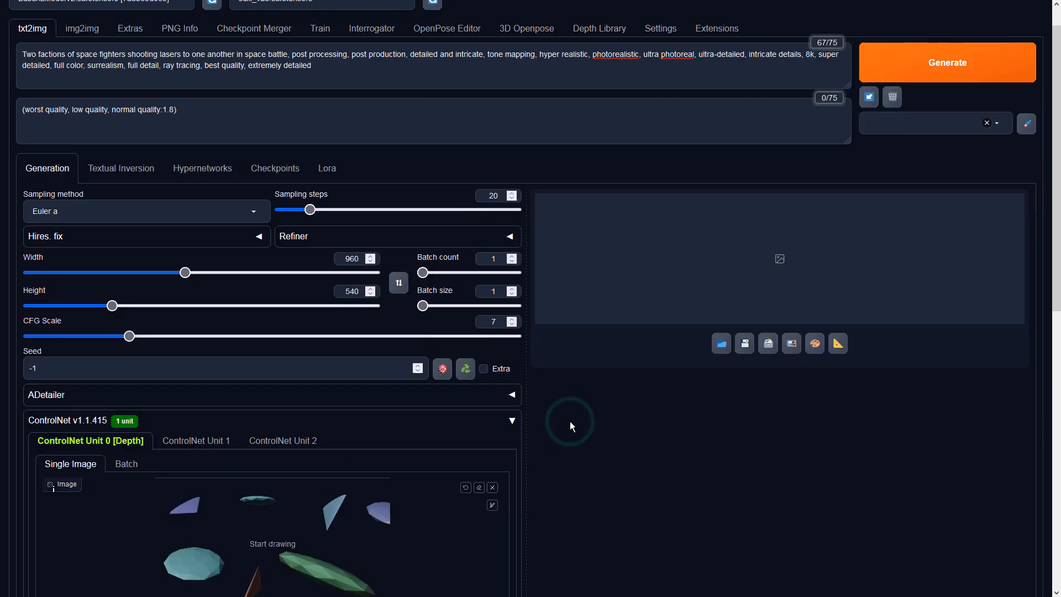
click(947, 62)
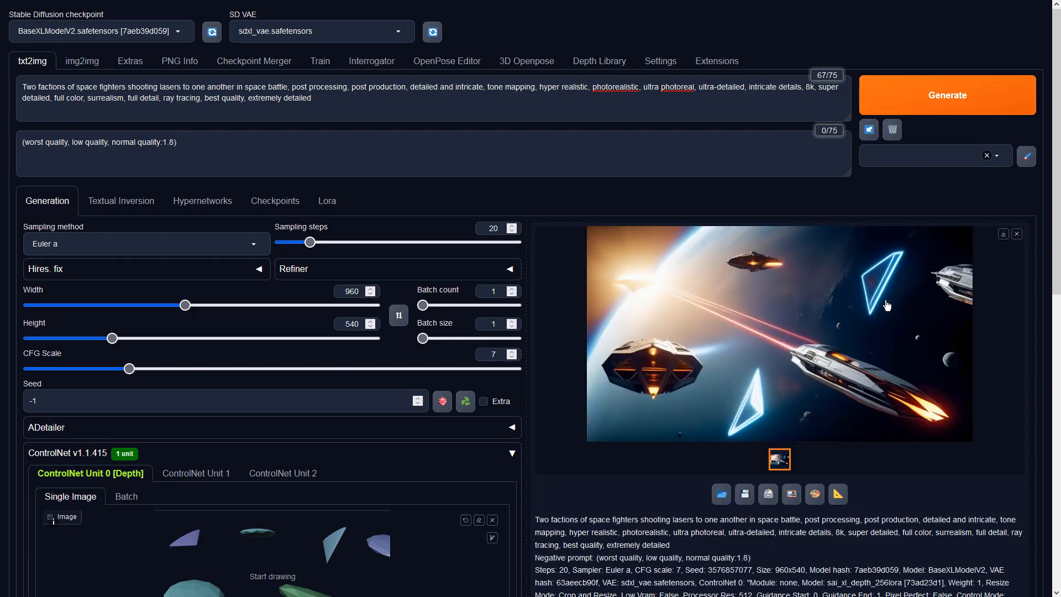
Send the battle image to img2img with DPM++ 2M Karras and raised denoising strength
click(779, 332)
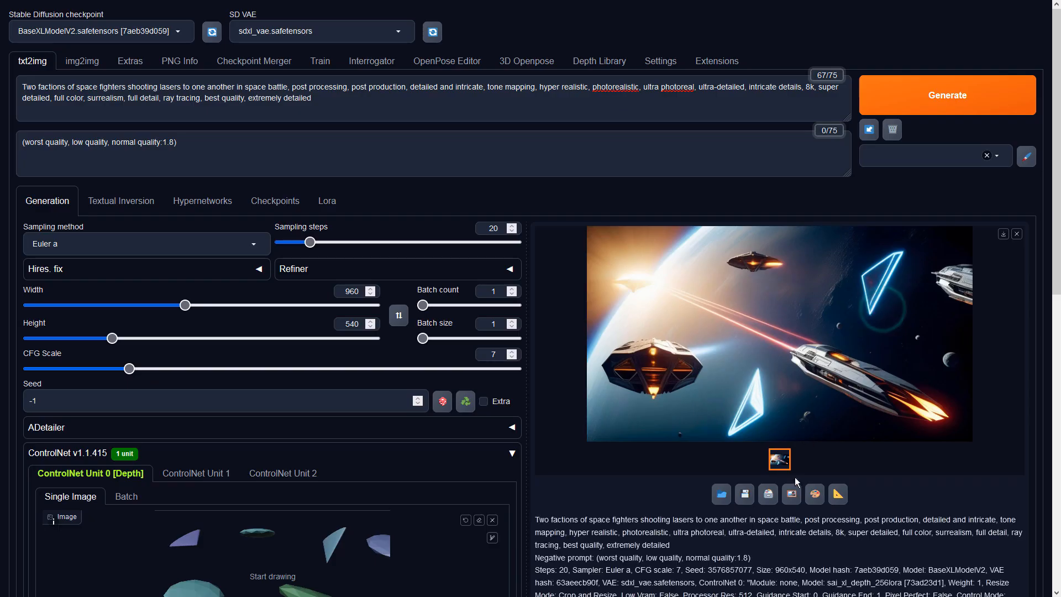
click(81, 61)
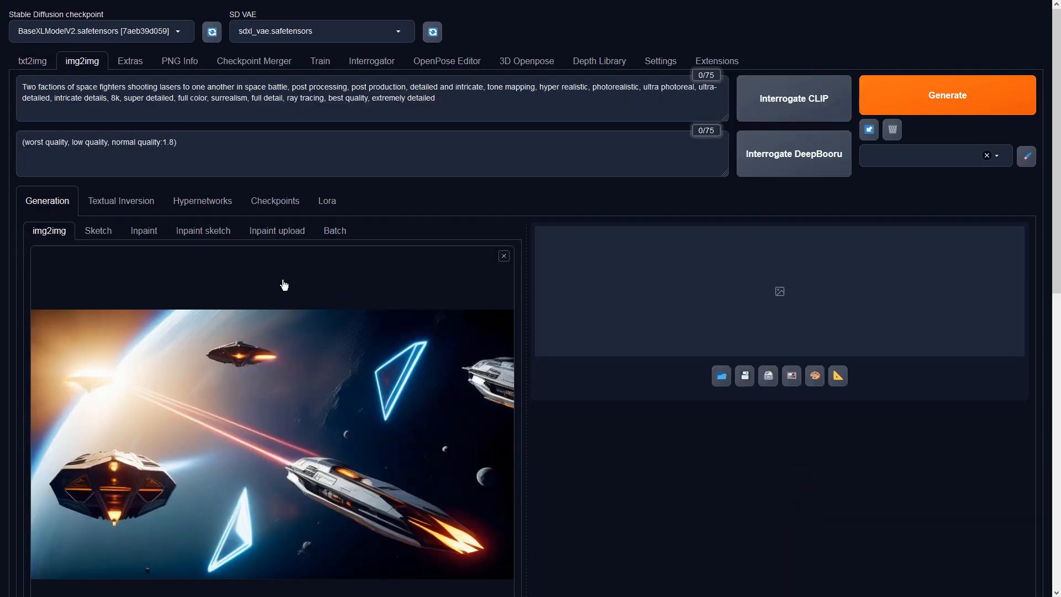
click(142, 413)
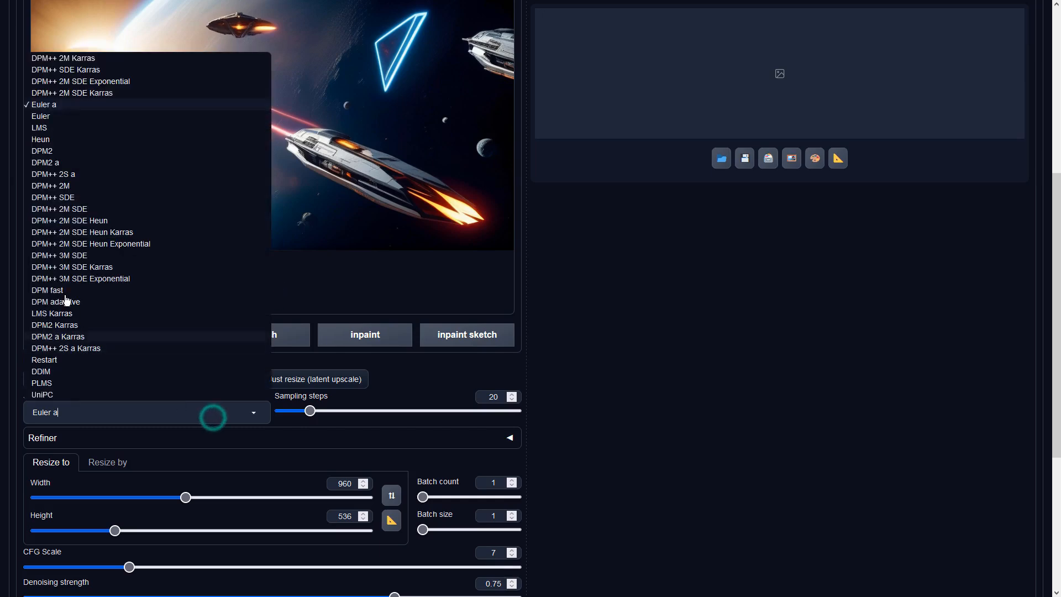
click(63, 57)
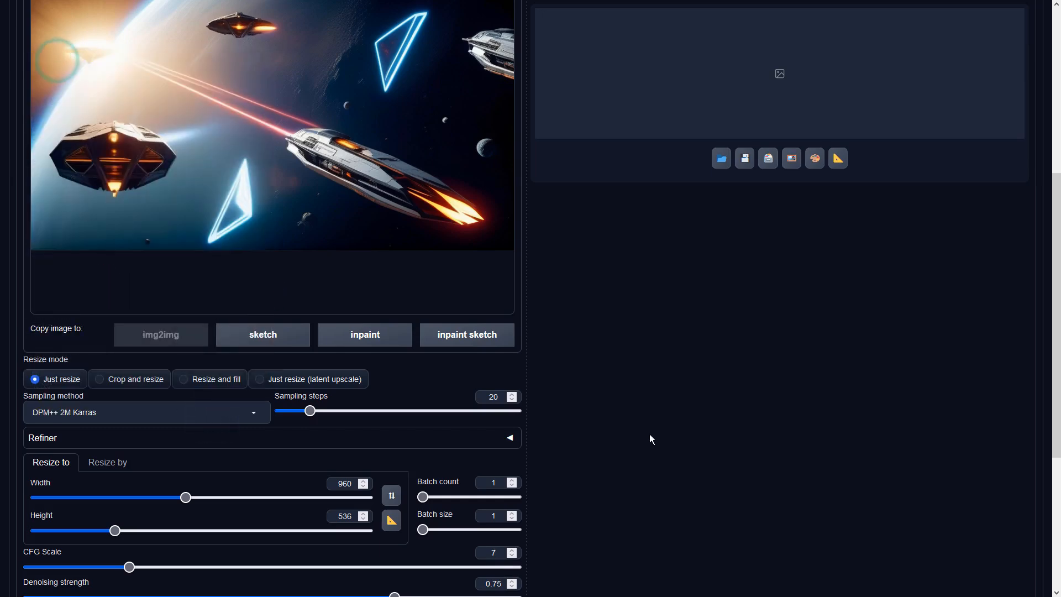
scroll(down, 3)
text(540)
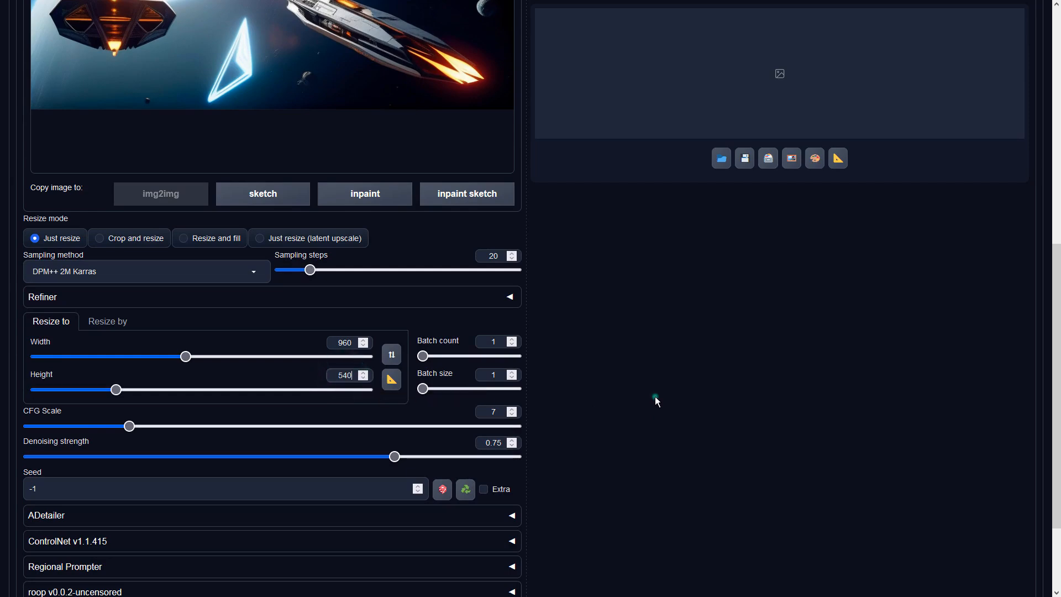
drag(394, 456, 467, 456)
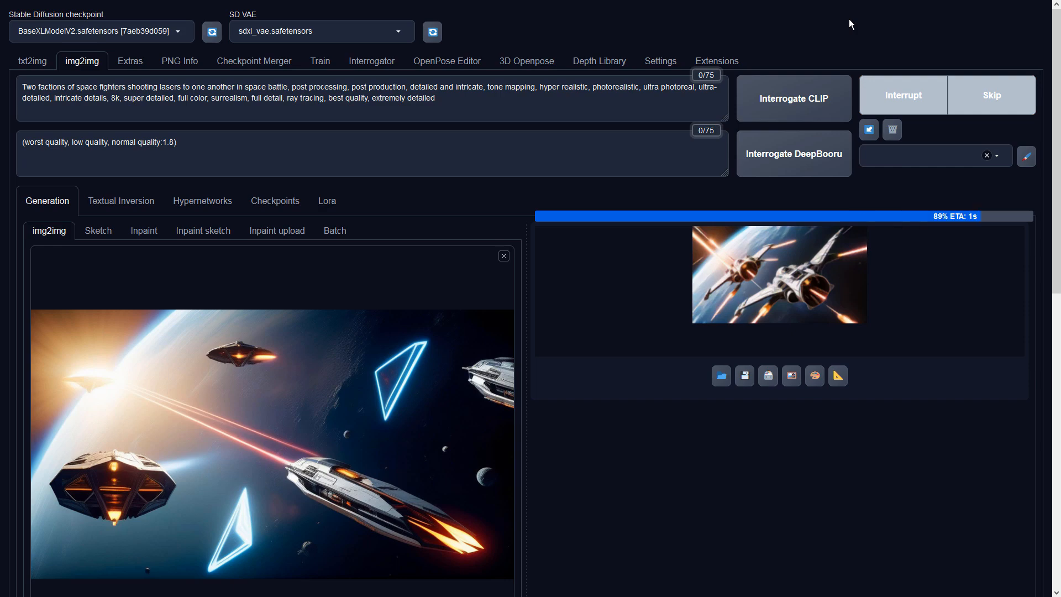
Preview the white-starfighter result full size, then regenerate a variation from it
click(778, 274)
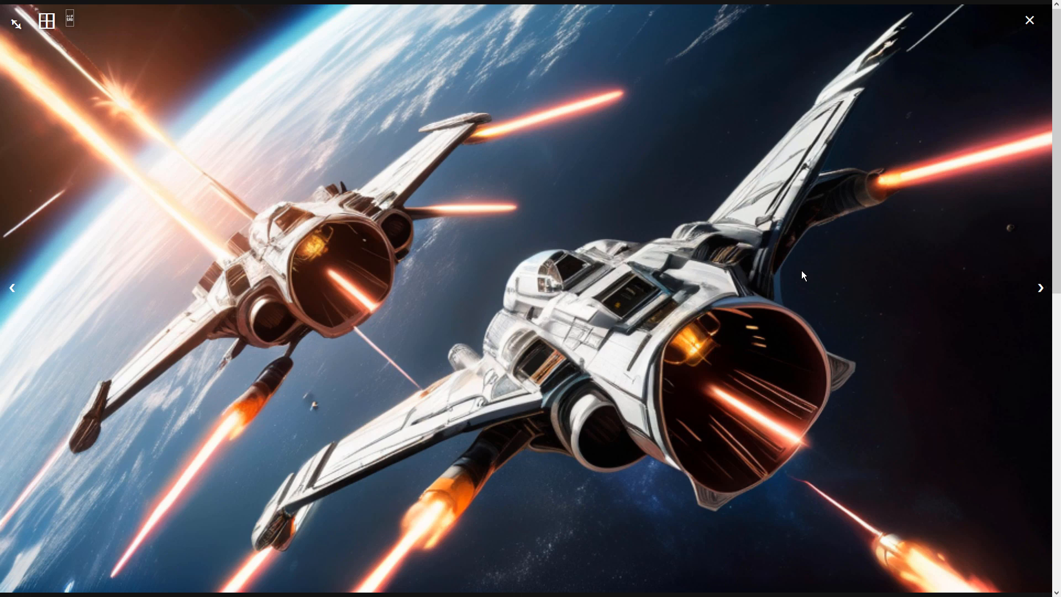
click(1029, 20)
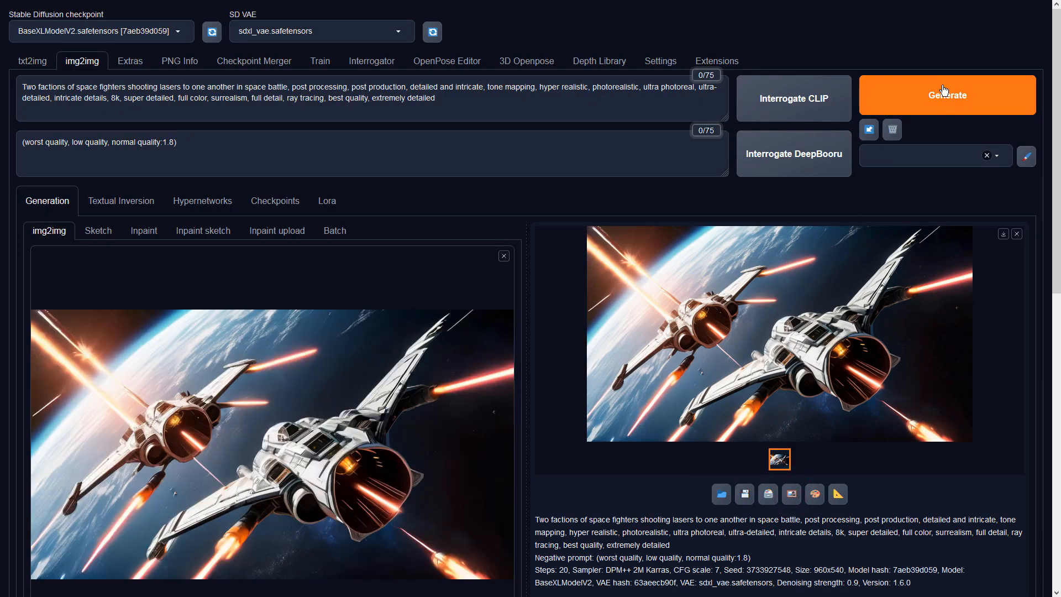
click(946, 95)
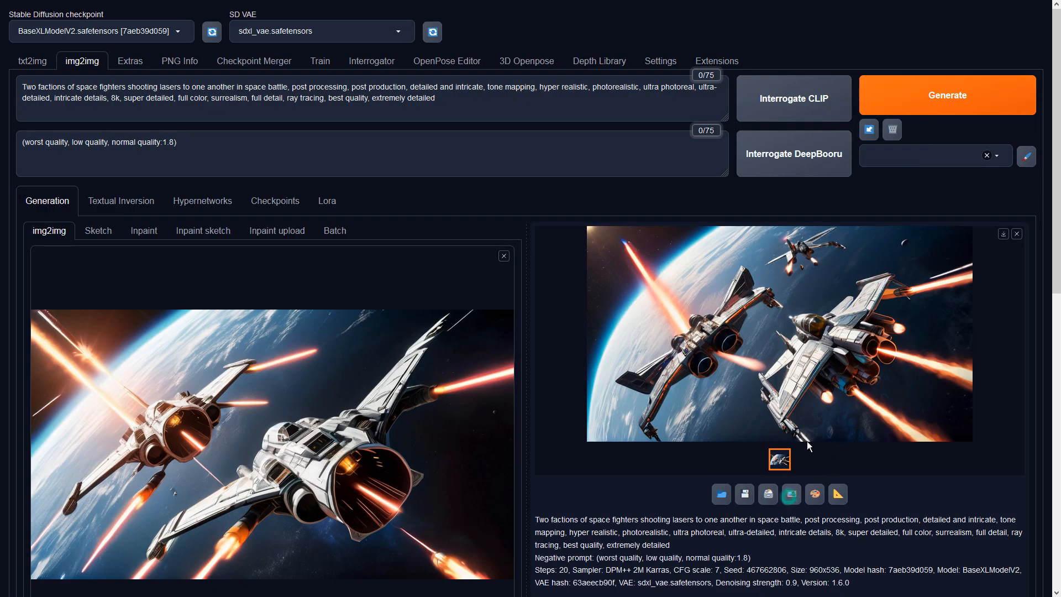
Run two more send-to-img2img and generate rounds on the starfighter results
click(947, 95)
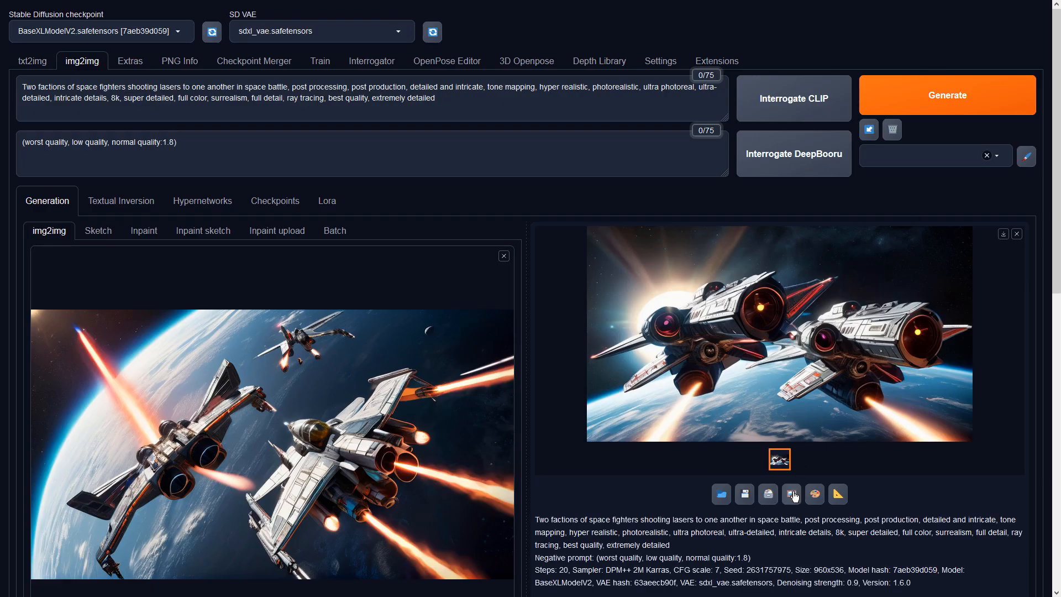
click(947, 94)
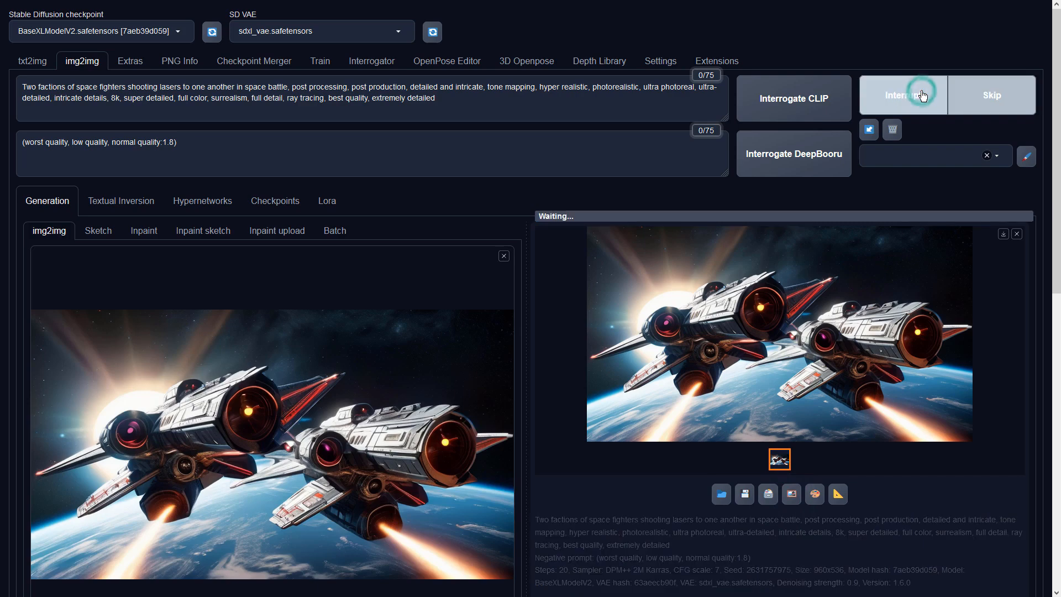
click(902, 94)
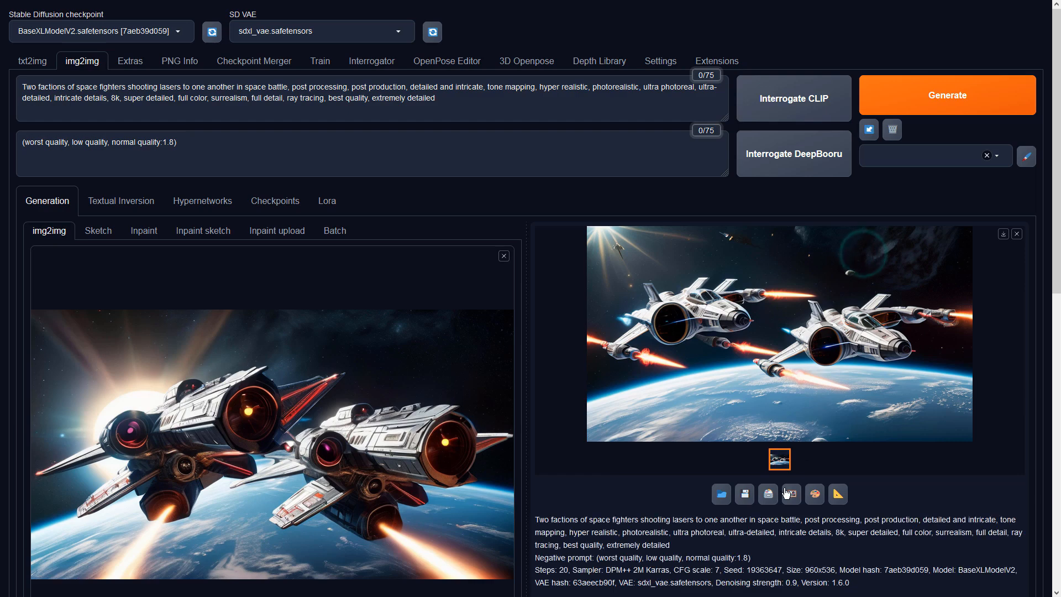
Generate from the latest starfighter image, preview the close-up full size, and send it back as input
click(947, 94)
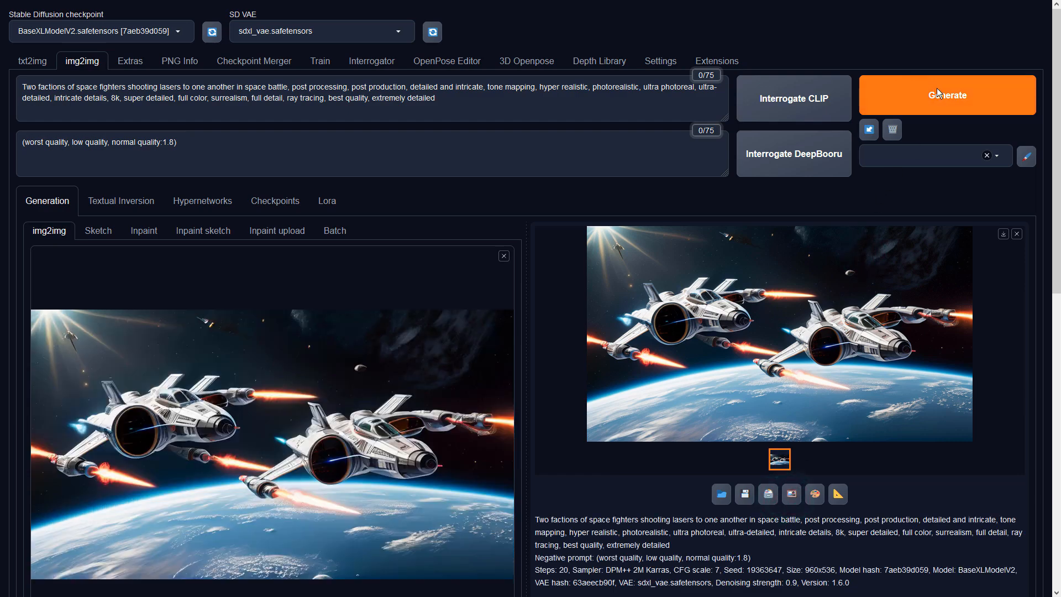
click(947, 95)
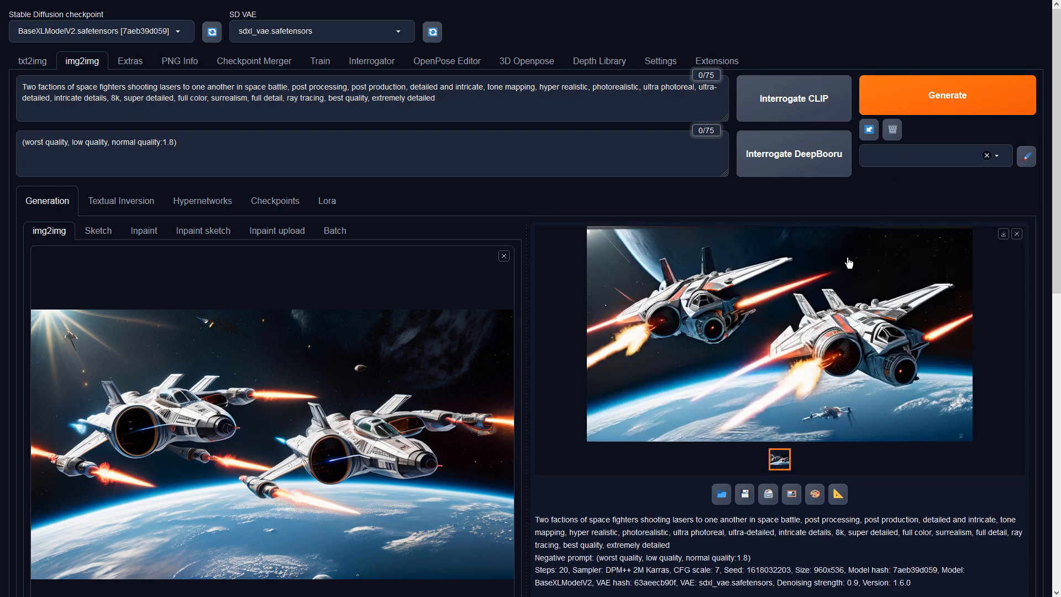
click(778, 331)
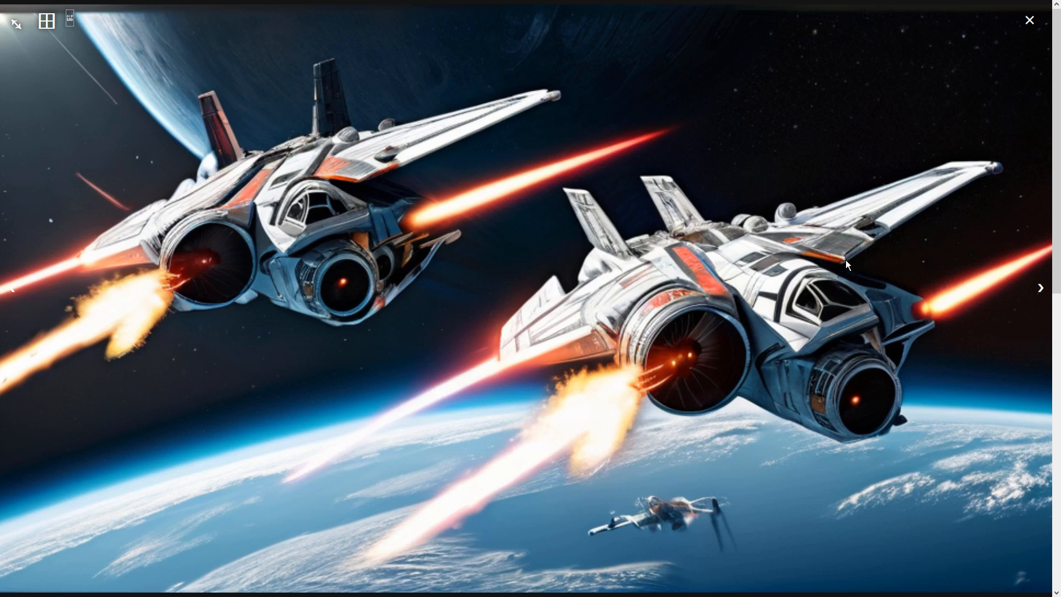
click(1030, 20)
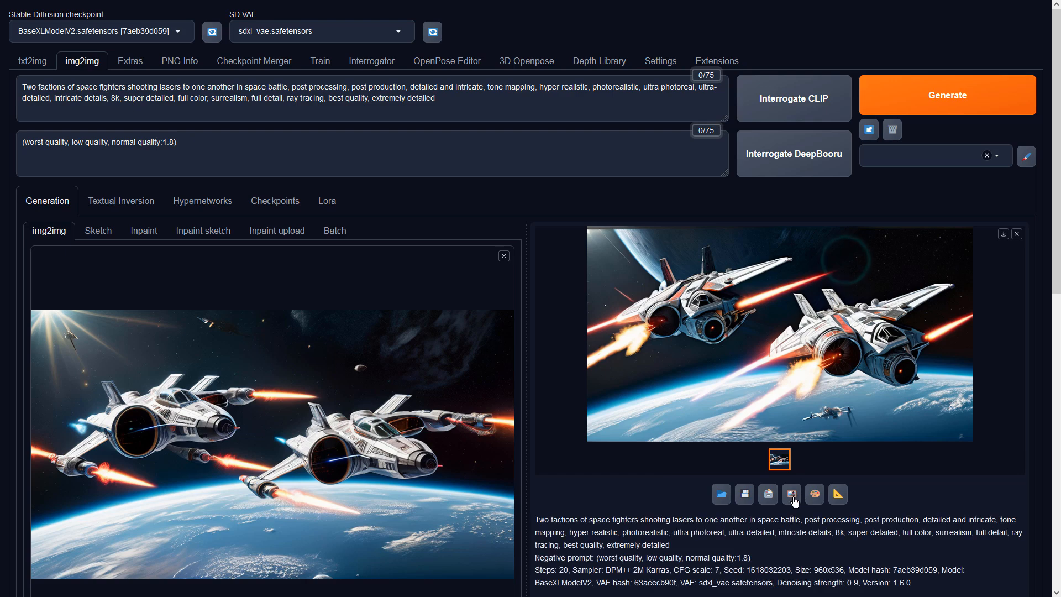
click(947, 95)
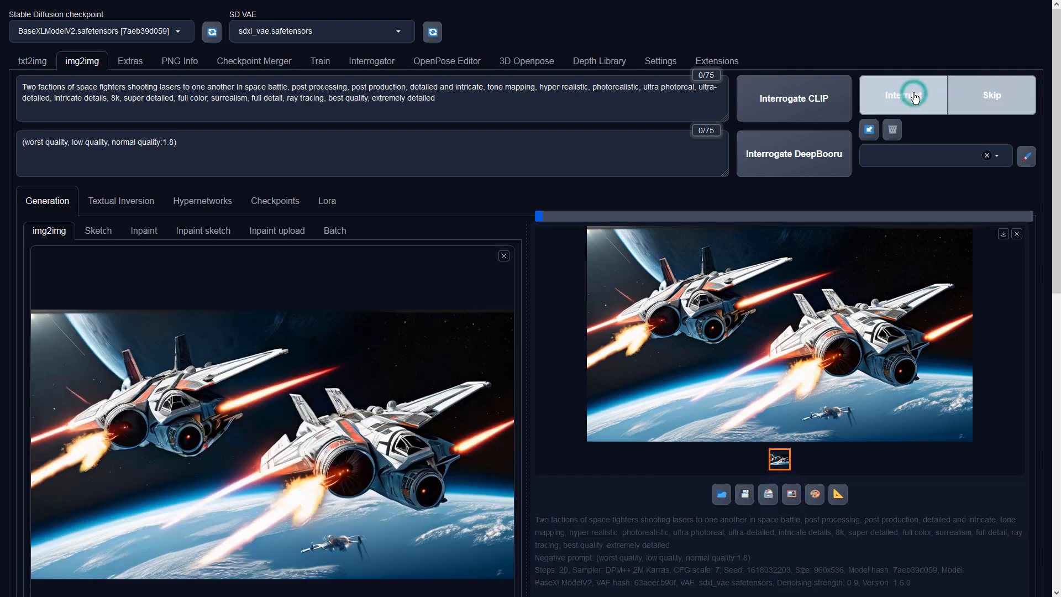